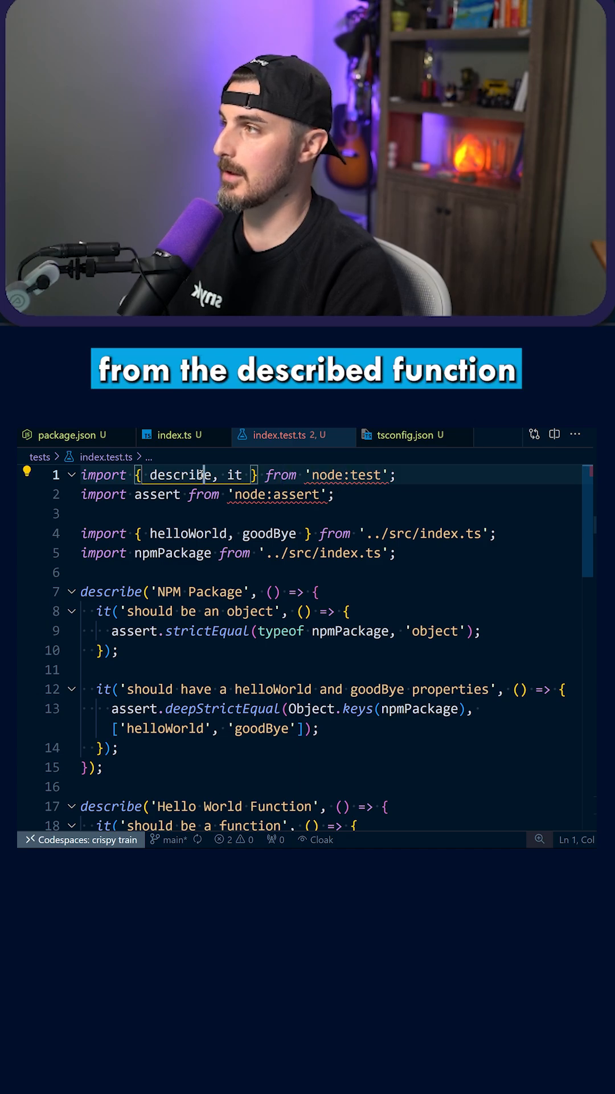
- Highlight the node: prefix in the node:test import of index.test.ts
double_click(157, 494)
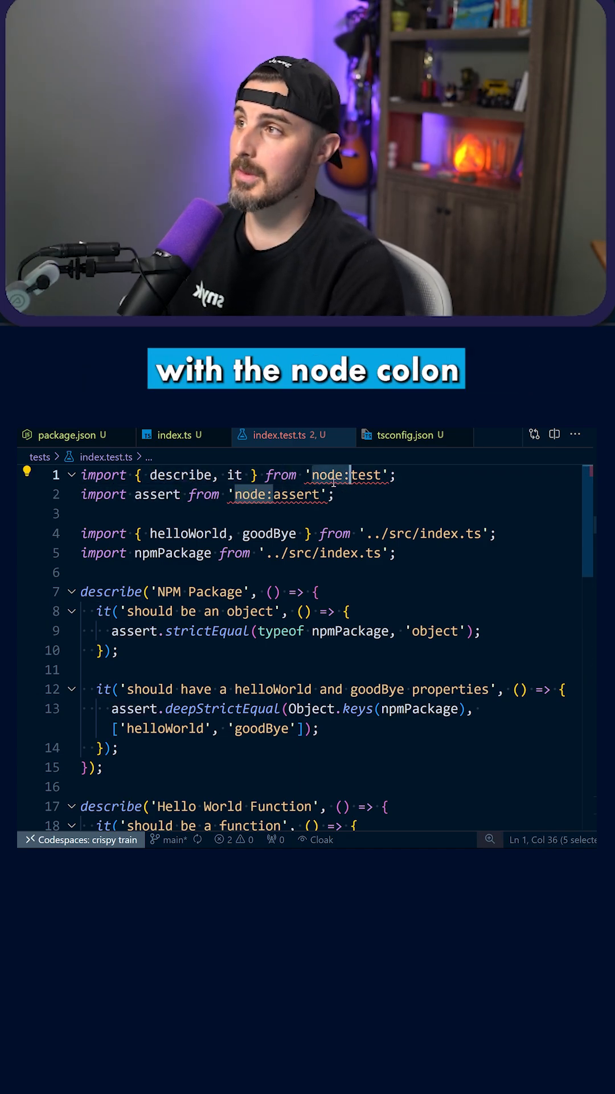
mouse_move(348, 475)
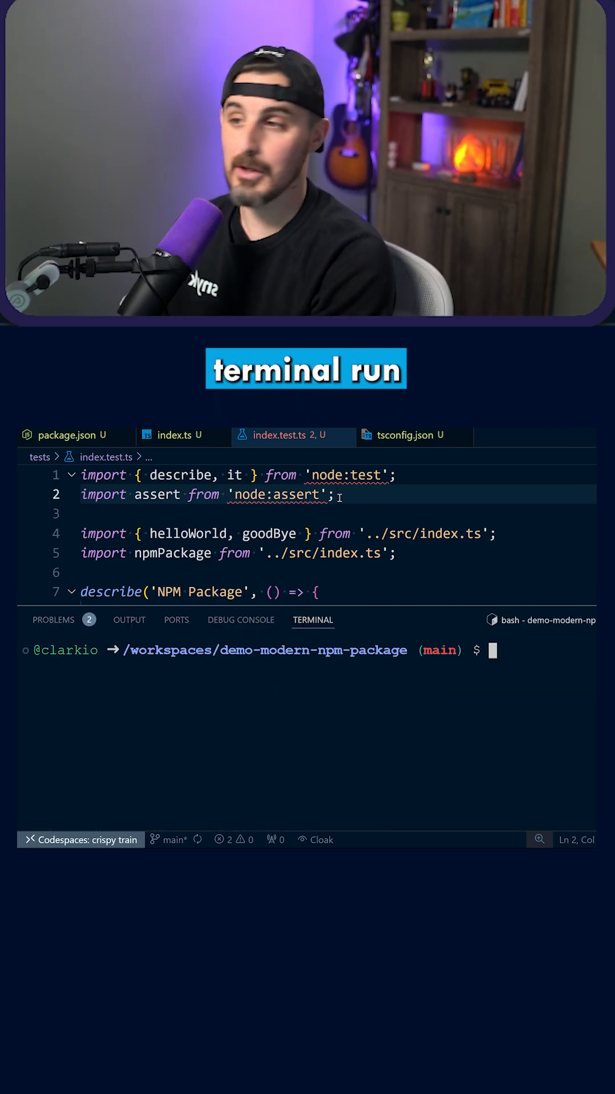
type("npm i -D")
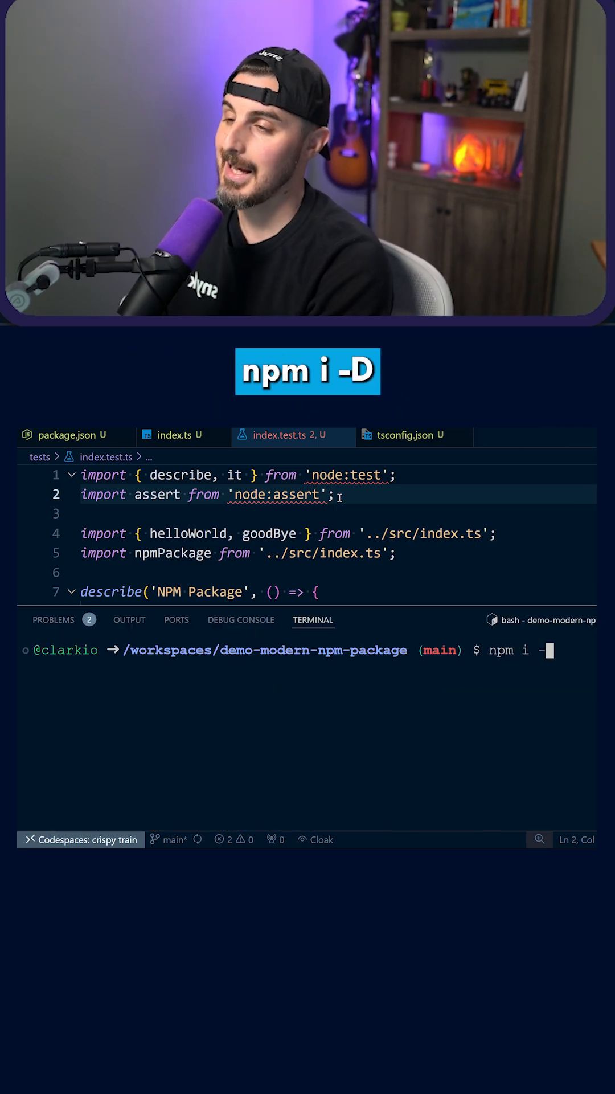
type("D @ty")
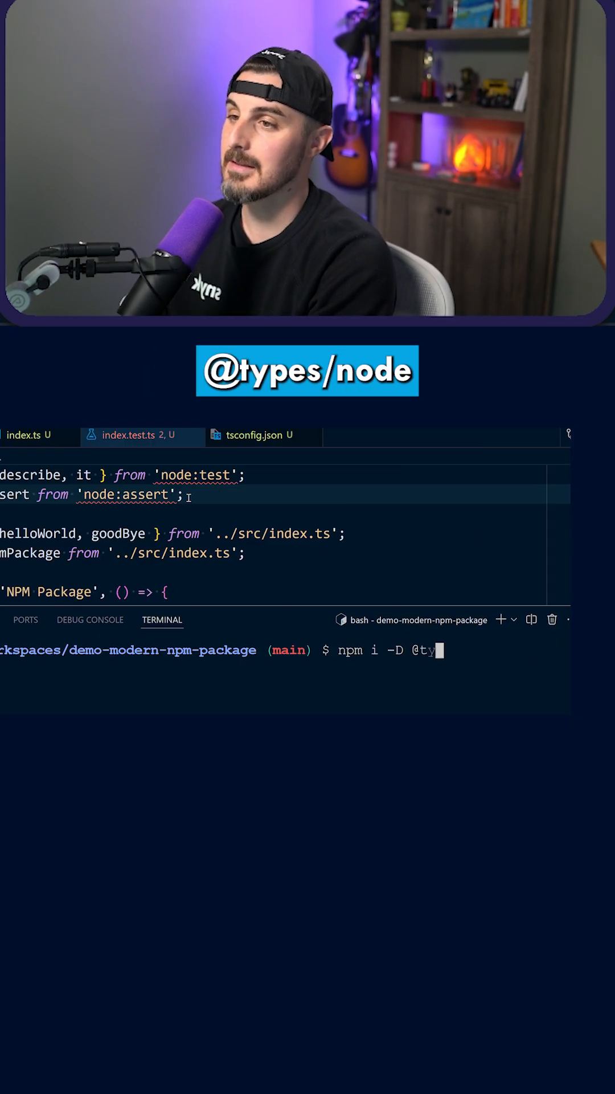
key("Enter")
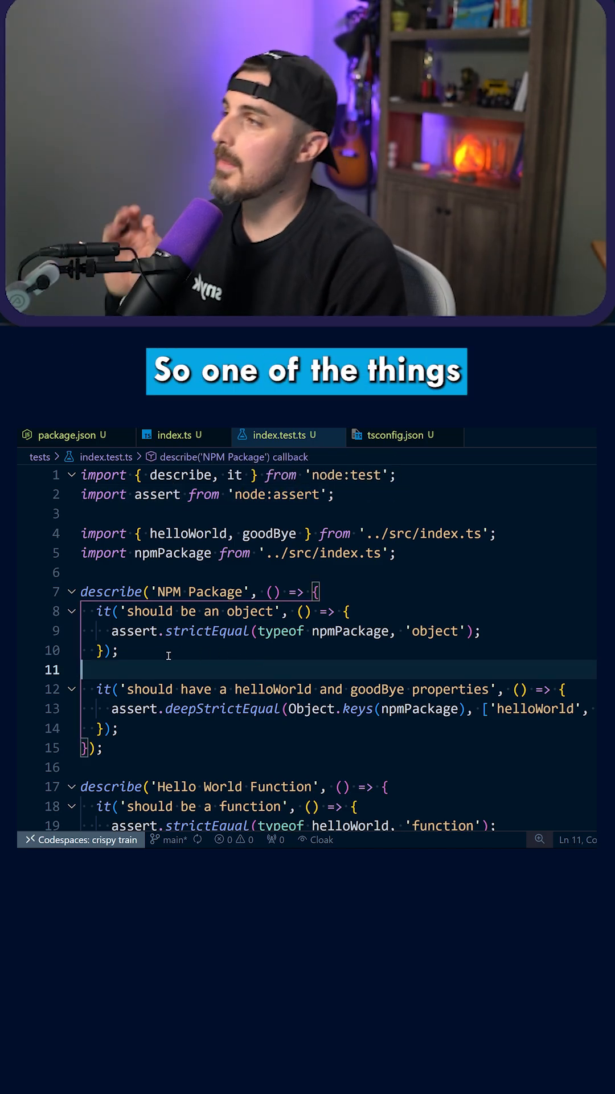
- Select assert in the first NPM Package test's strictEqual type check
double_click(133, 631)
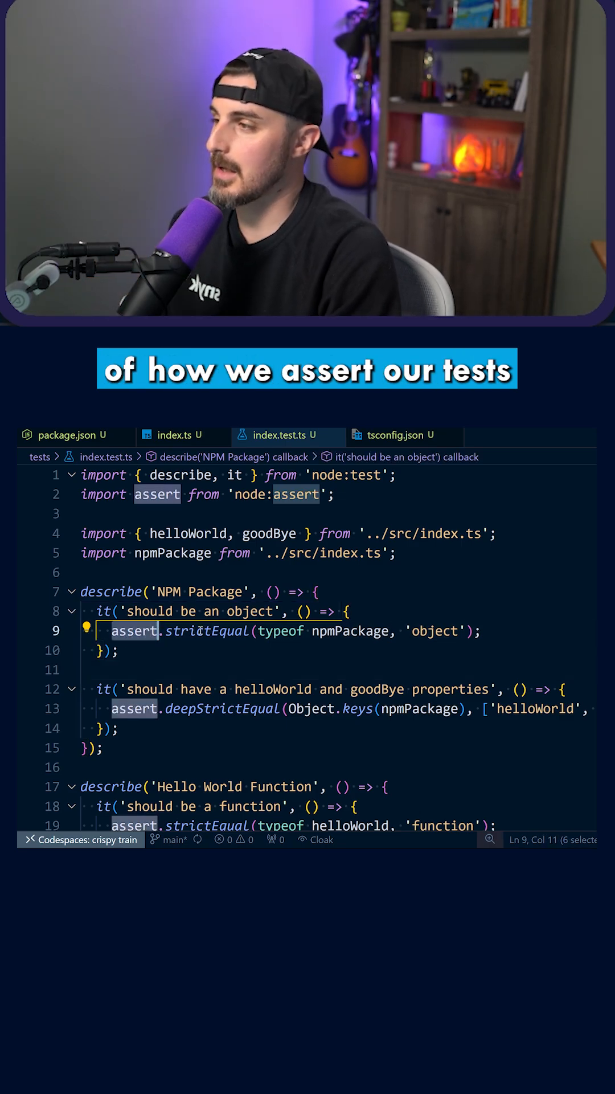
mouse_move(207, 630)
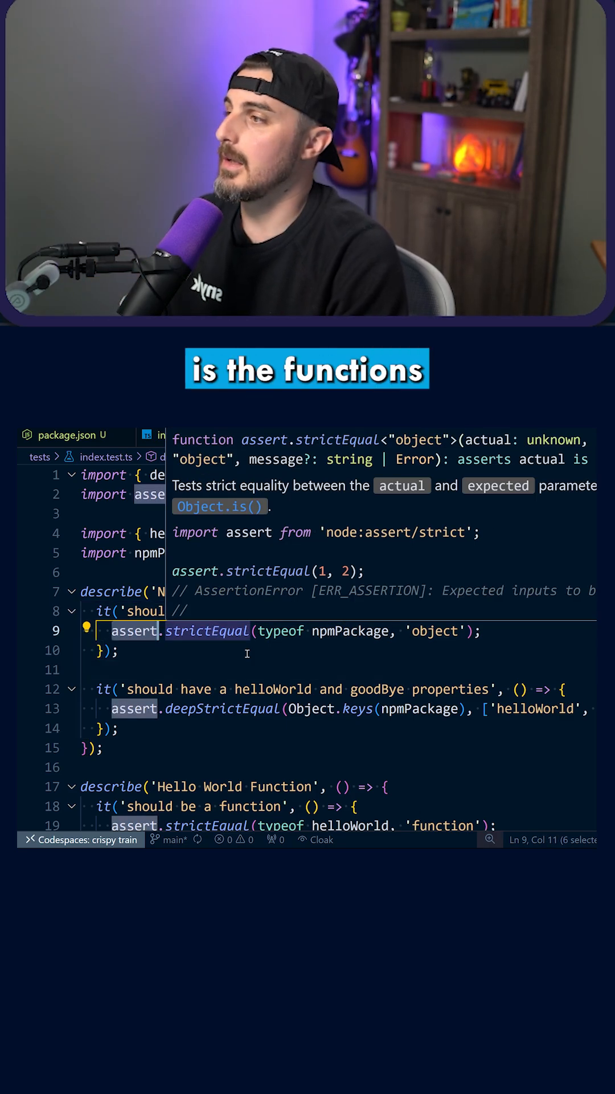